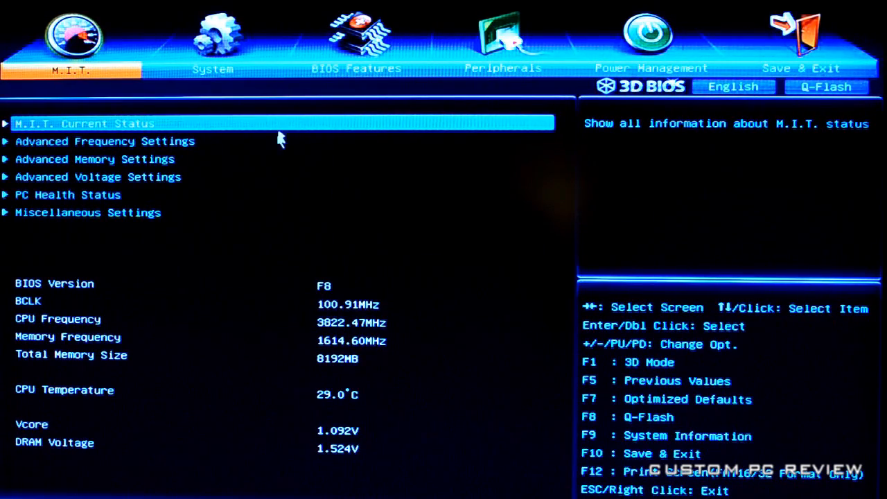
pyautogui.moveTo(208, 86)
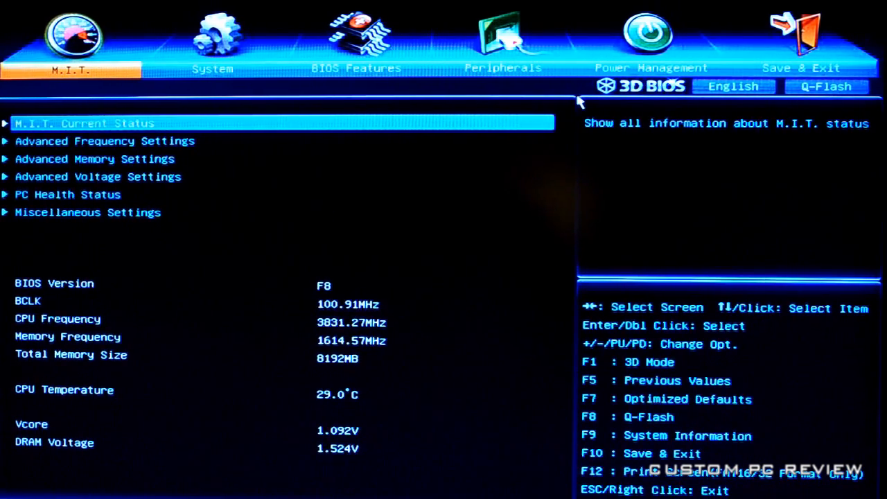
# Step: Tour M.I.T. frequency settings and 3D Power Control, landing on DRAM Voltage Control at 1.500V
pyautogui.click(641, 85)
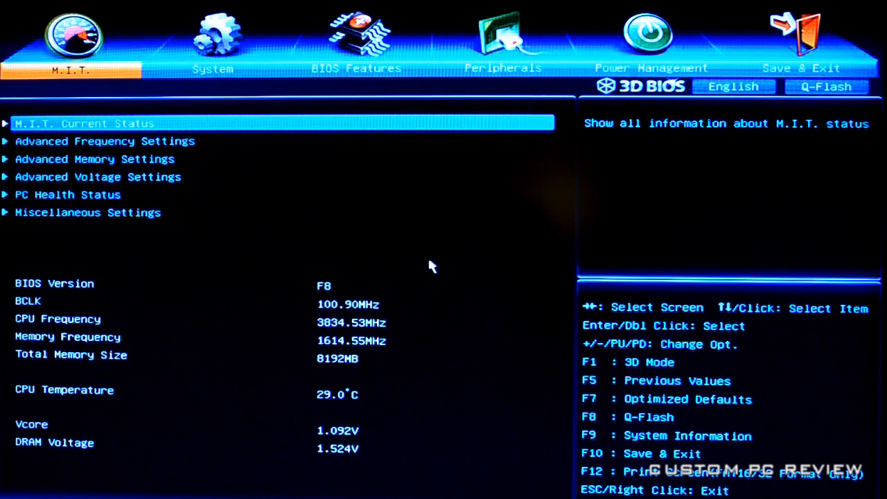
pyautogui.click(83, 123)
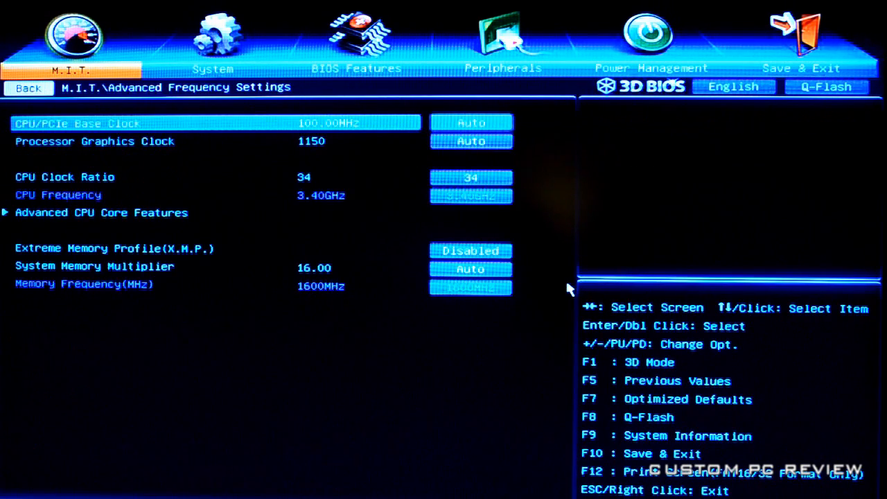
pyautogui.click(27, 87)
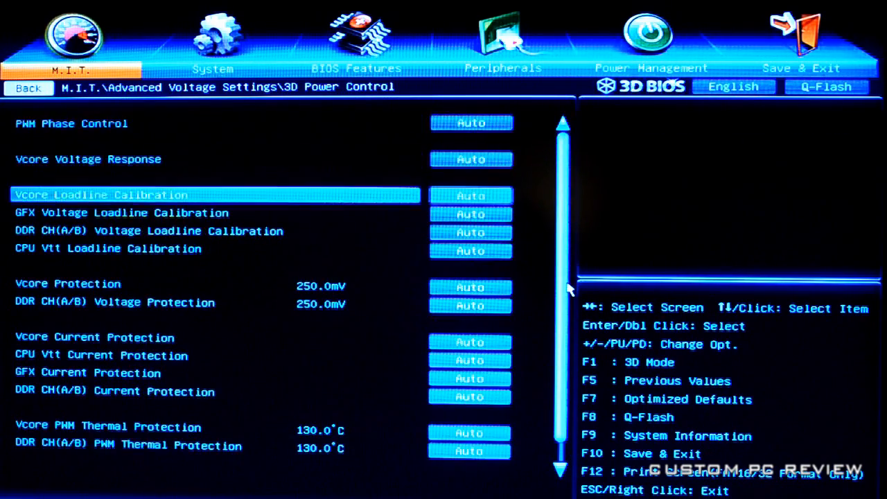
pyautogui.scroll(-3)
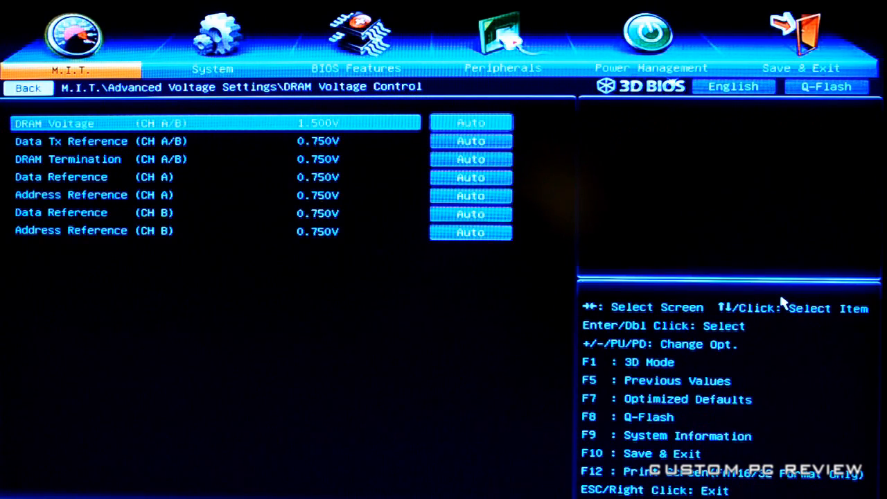
# Step: Review PC Health Status temperatures and fan speed control, then go back to the M.I.T. menu
pyautogui.click(28, 87)
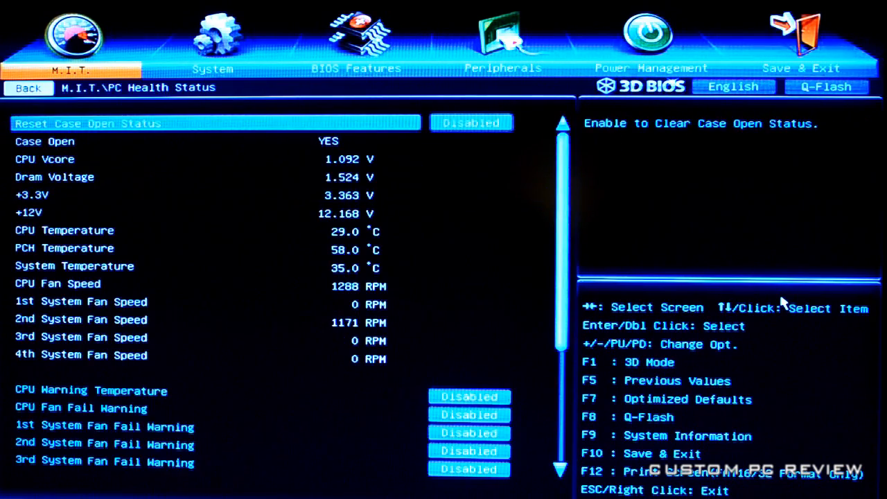
pyautogui.scroll(-3)
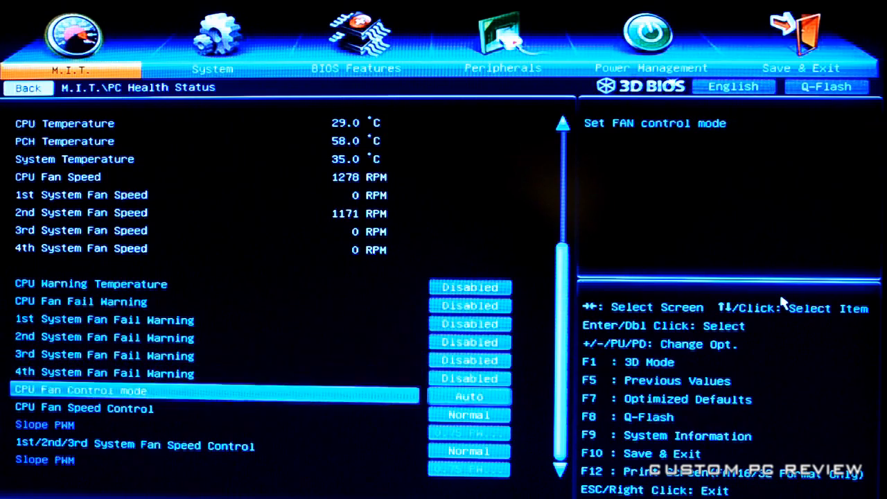
pyautogui.press('Down')
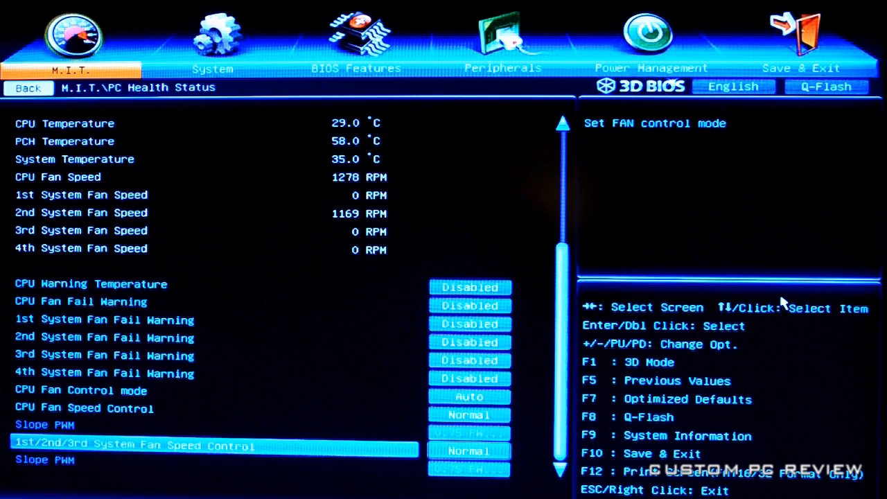
pyautogui.click(28, 88)
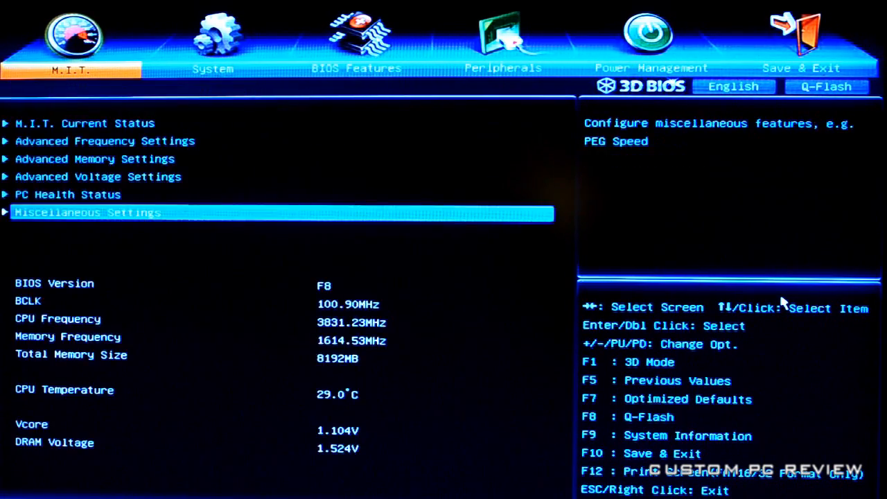
# Step: Visit the System, BIOS Features and Power Management tabs, then M.I.T. Advanced Memory Settings
pyautogui.click(214, 41)
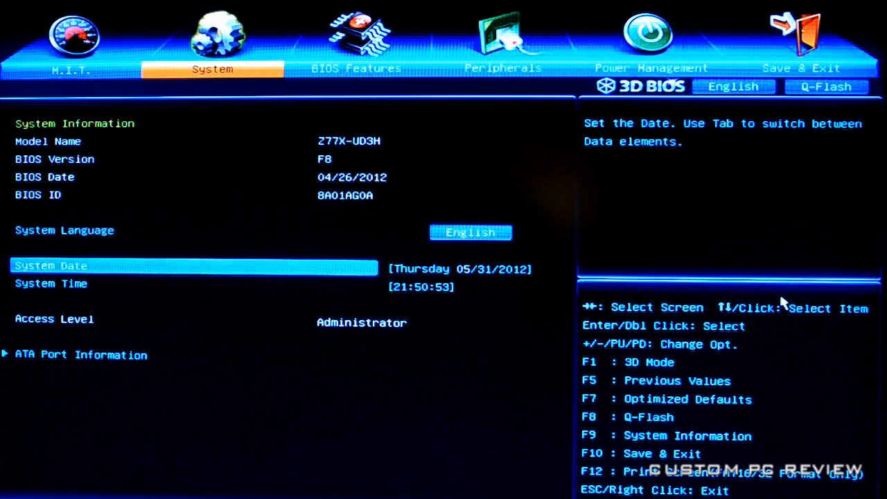
pyautogui.click(357, 68)
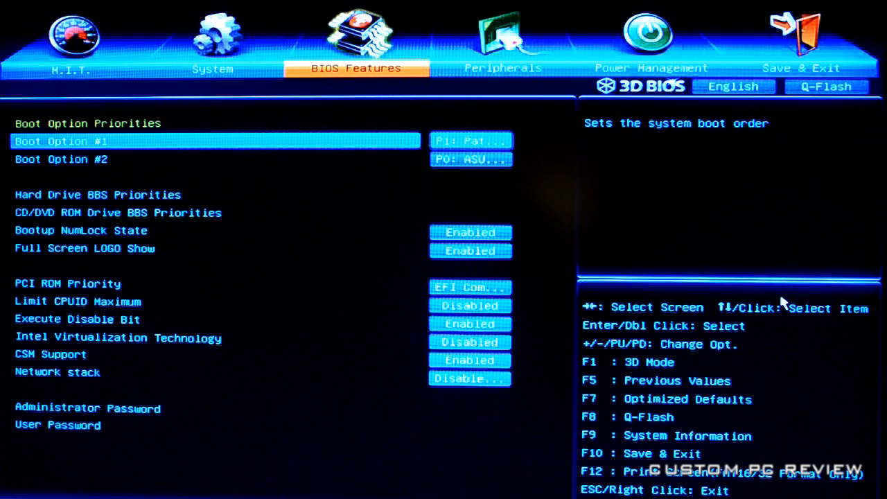
pyautogui.click(502, 42)
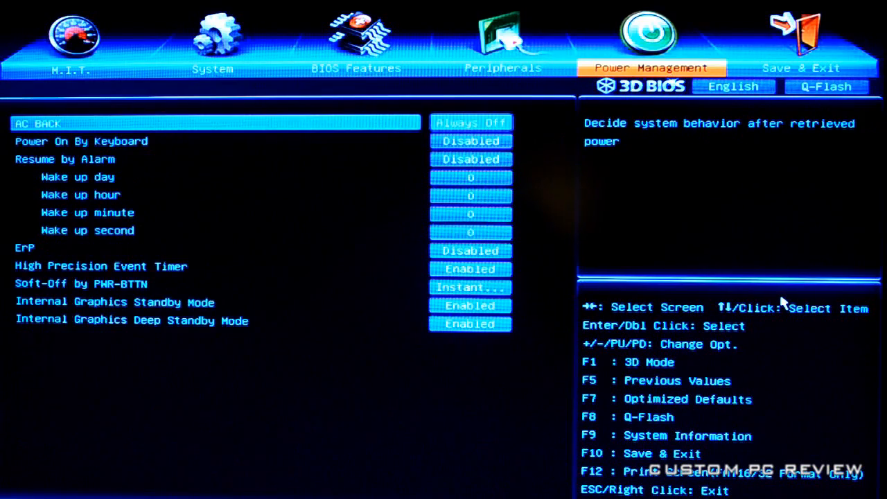
pyautogui.click(66, 42)
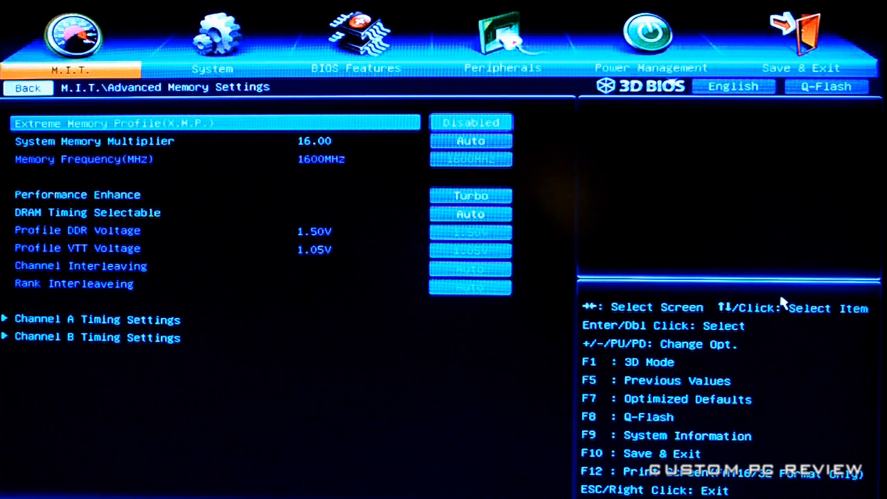
# Step: Return to M.I.T. and bring up Advanced Frequency Settings showing CPU Clock Ratio 34
pyautogui.click(471, 122)
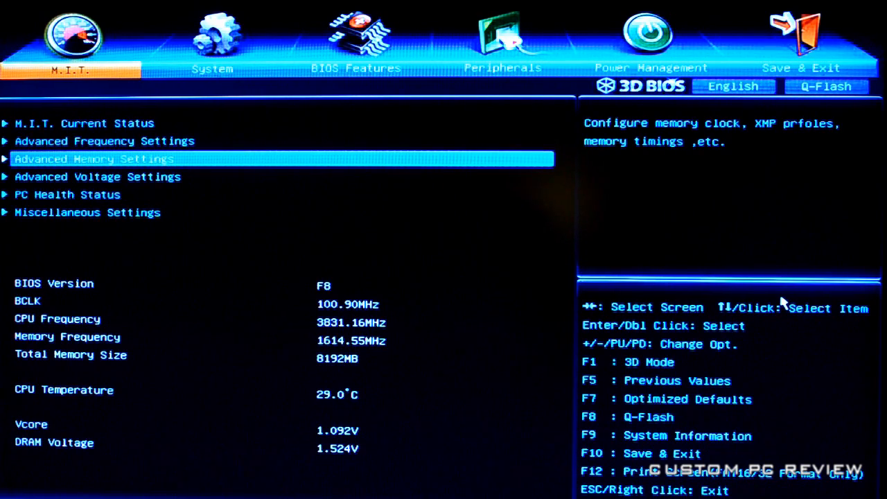
pyautogui.press('Up')
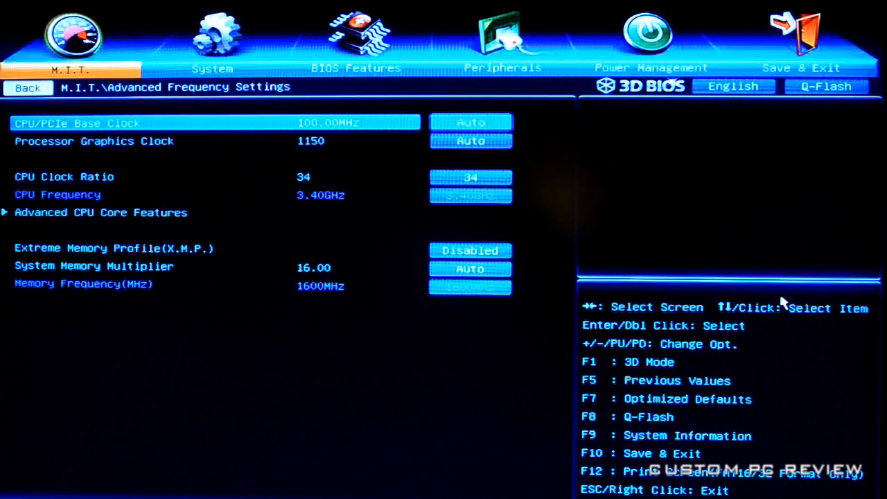
# Step: Change the CPU Clock Ratio from 34 to 45
pyautogui.click(208, 178)
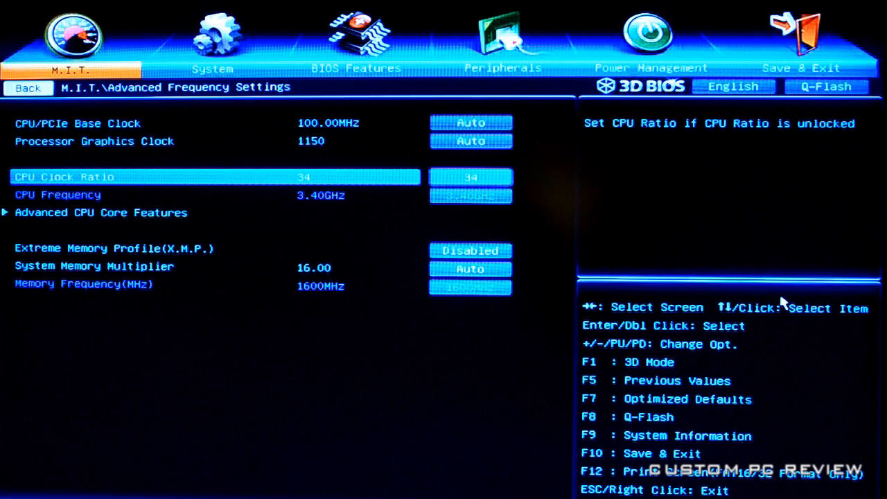
pyautogui.click(470, 178)
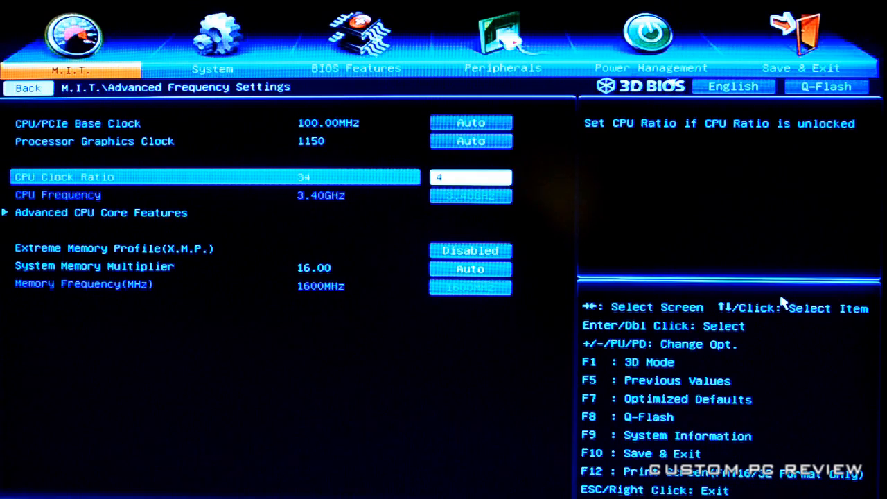
pyautogui.write('8')
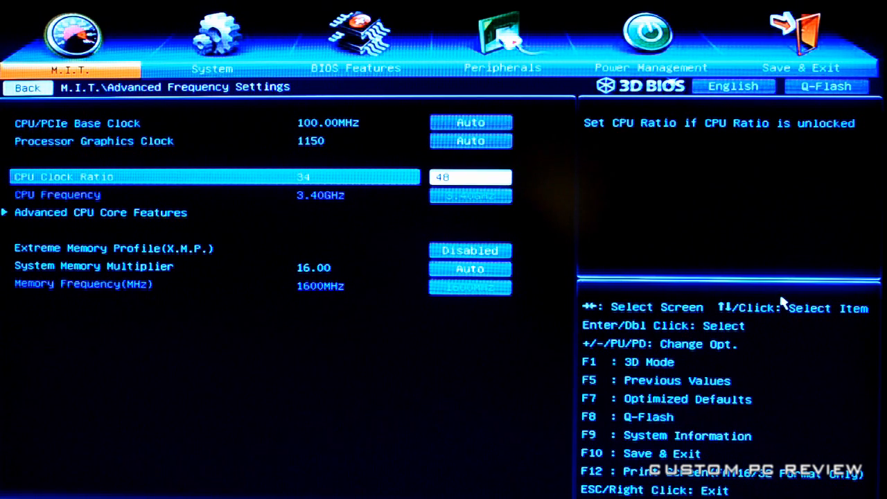
pyautogui.write('45')
pyautogui.write('25')
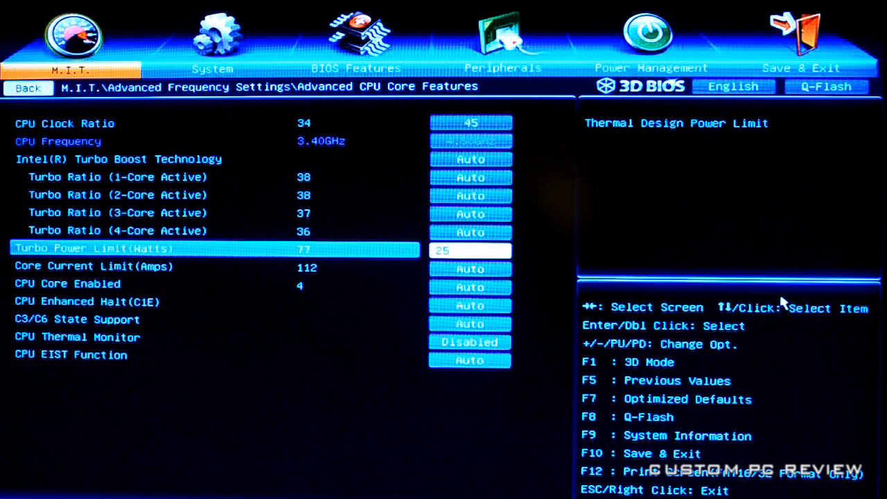
# Step: Confirm Turbo Power Limit 250 and begin setting Core Current Limit to 250
pyautogui.press('Down')
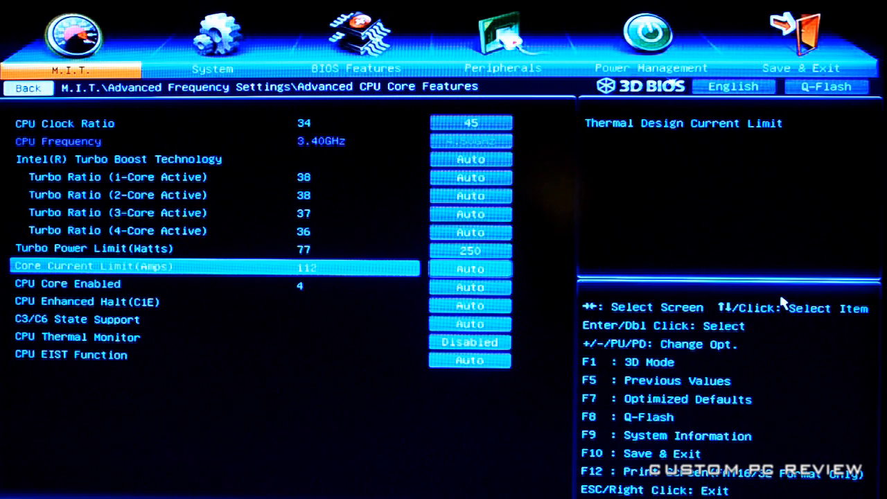
pyautogui.click(470, 269)
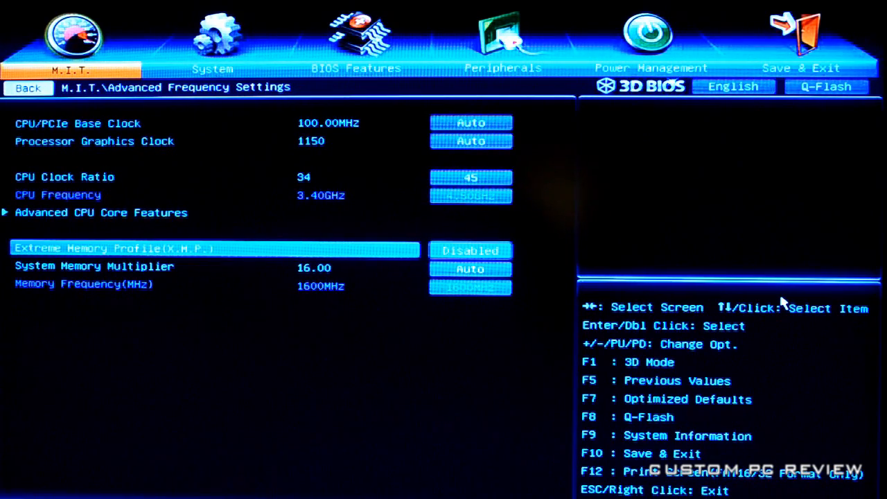
# Step: In CPU Core Voltage Control, set CPU PLL voltage to 1.650V
pyautogui.click(28, 87)
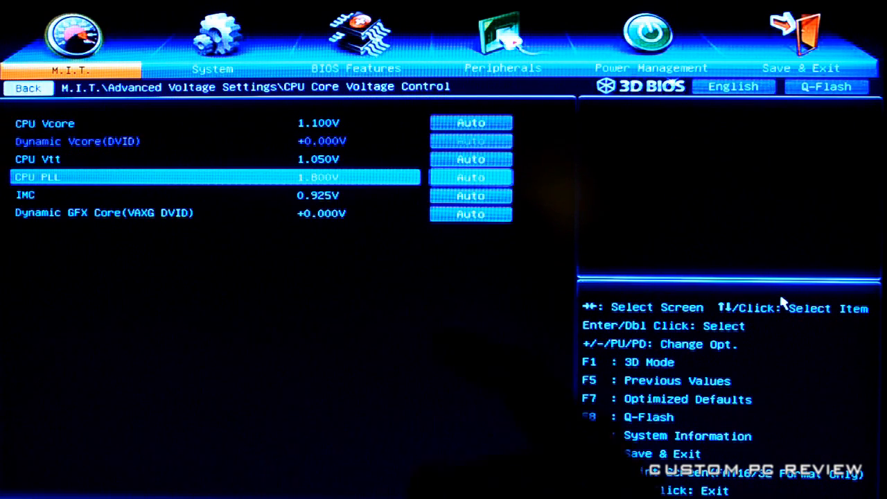
pyautogui.click(470, 177)
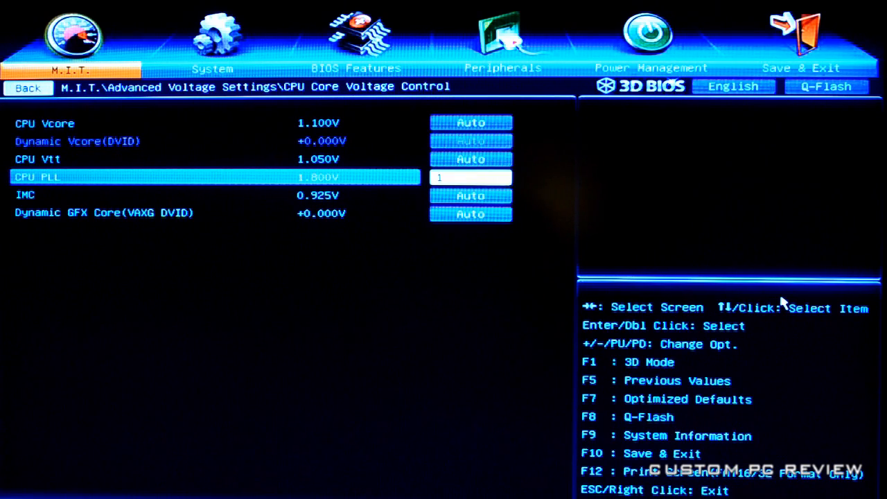
pyautogui.write('.650V')
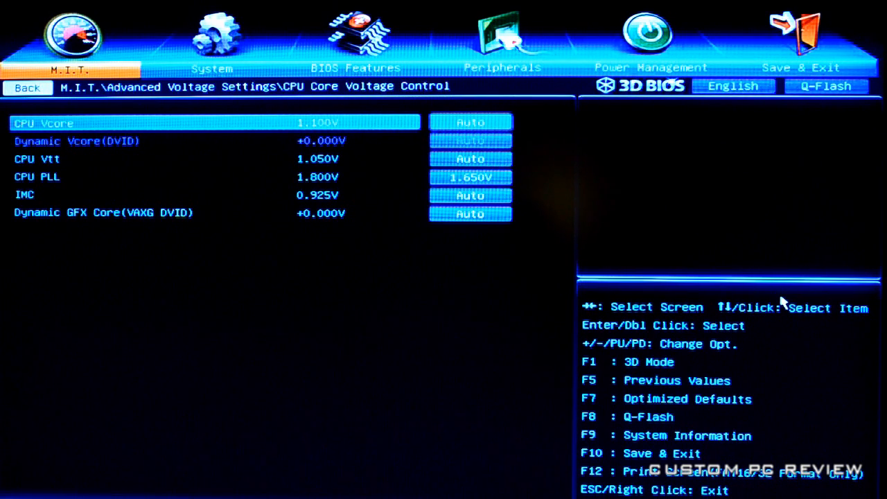
pyautogui.click(470, 122)
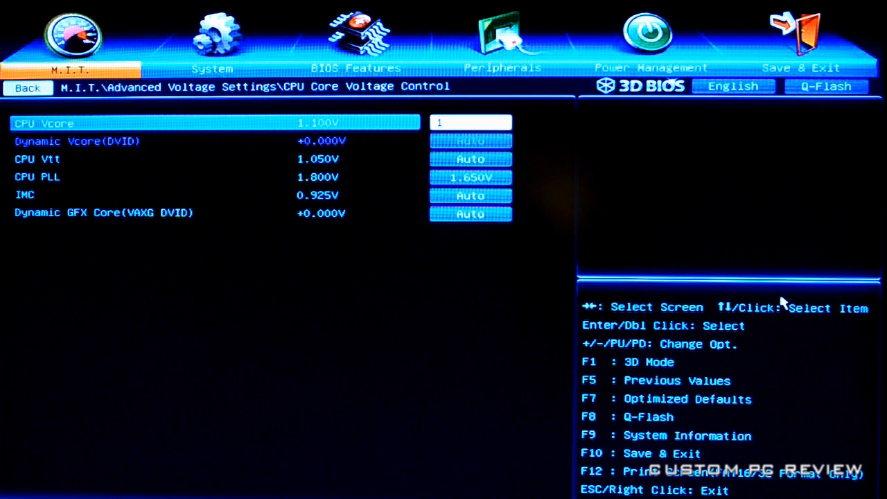
pyautogui.write('.')
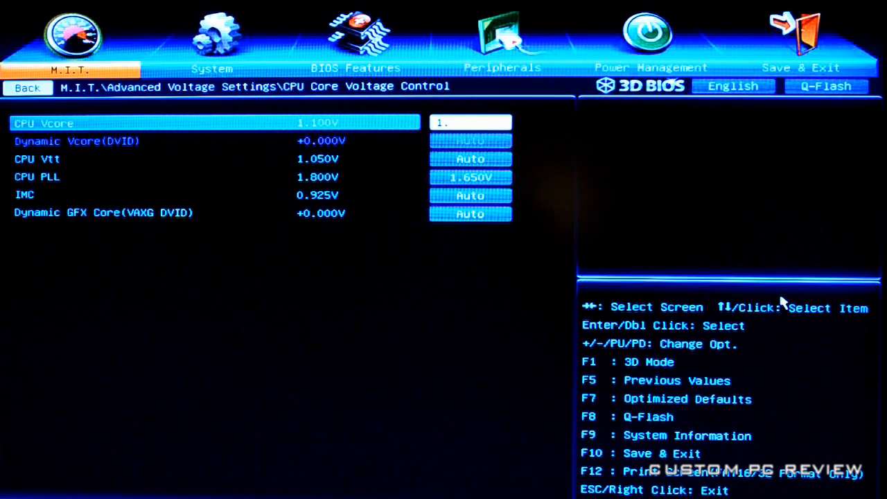
pyautogui.write('35')
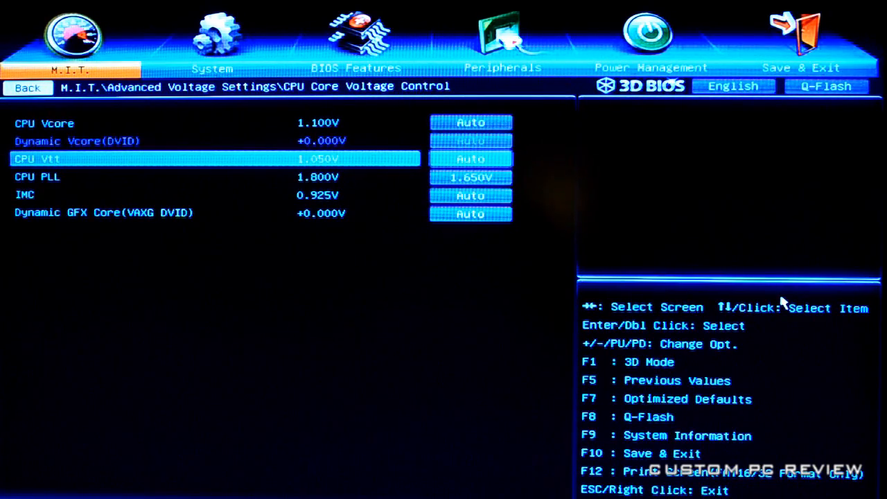
# Step: Leave CPU core voltage settings, heading back toward Advanced CPU Core Features
pyautogui.click(27, 88)
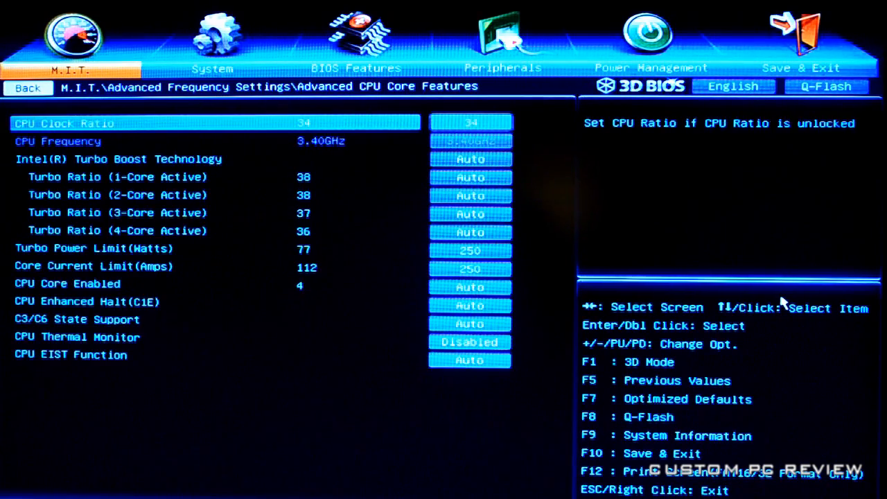
# Step: Confirm all four turbo core ratios at 45 in Advanced CPU Core Features
pyautogui.click(125, 177)
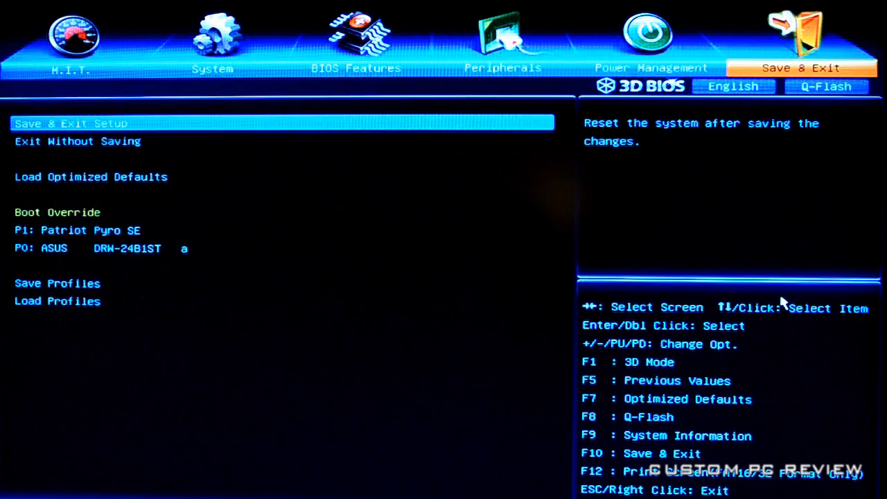
pyautogui.click(68, 39)
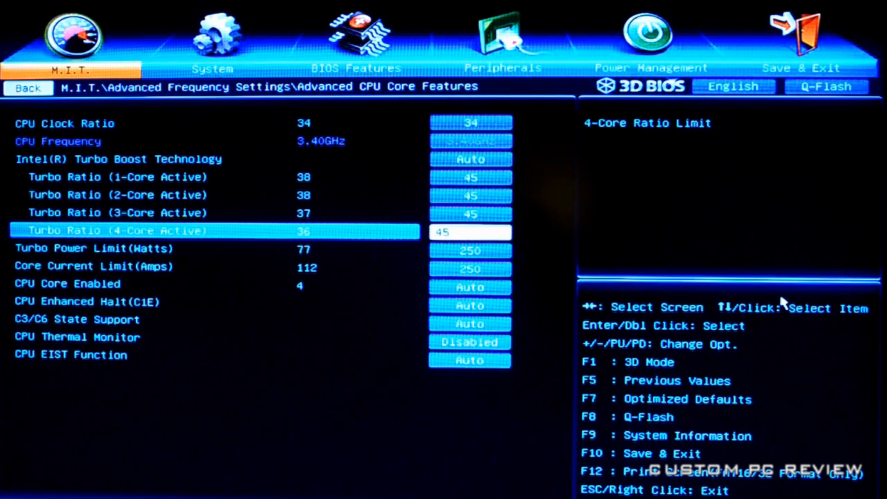
pyautogui.press('Down')
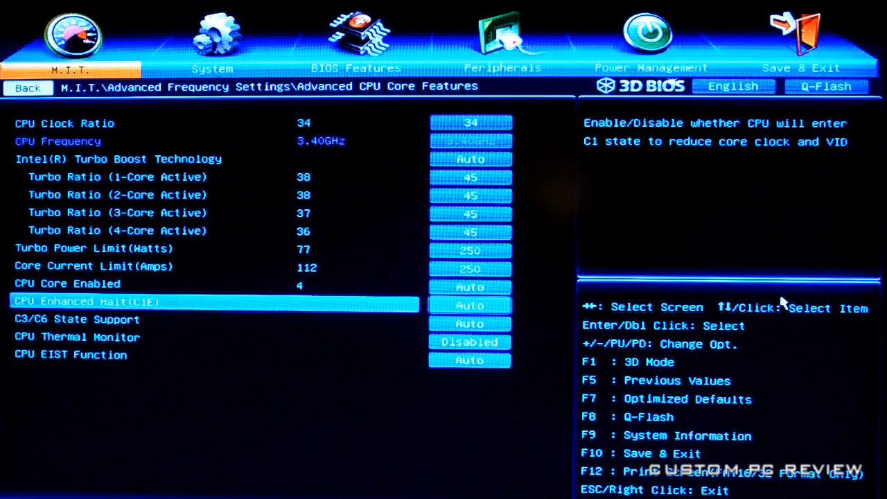
pyautogui.press('Down')
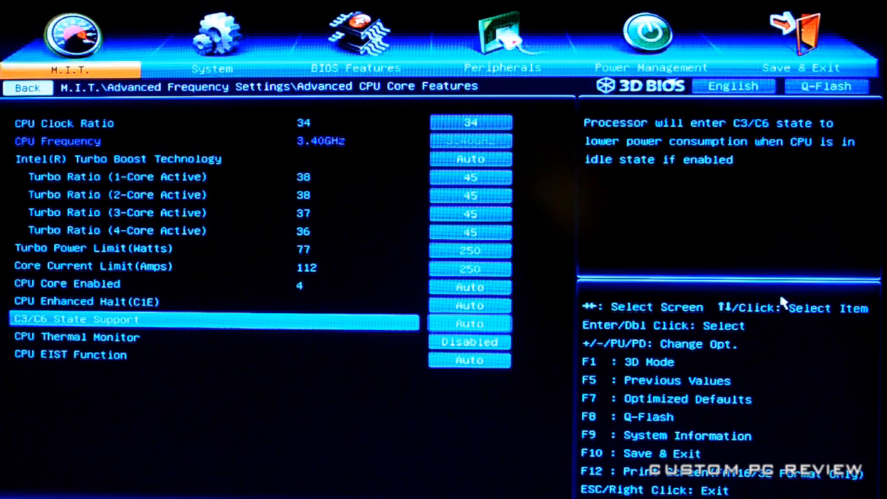
pyautogui.press('Down')
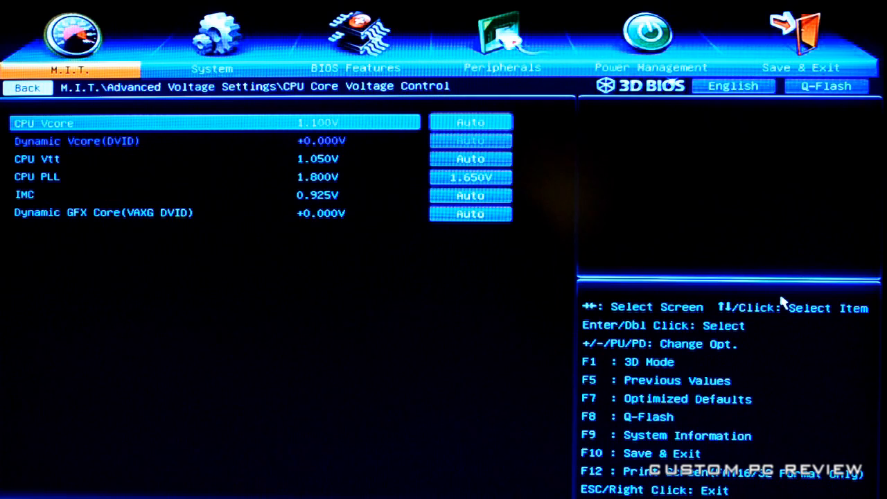
# Step: Check DRAM Voltage and 3D Power Control pages, all Auto, then return to Advanced Voltage Settings
pyautogui.click(27, 87)
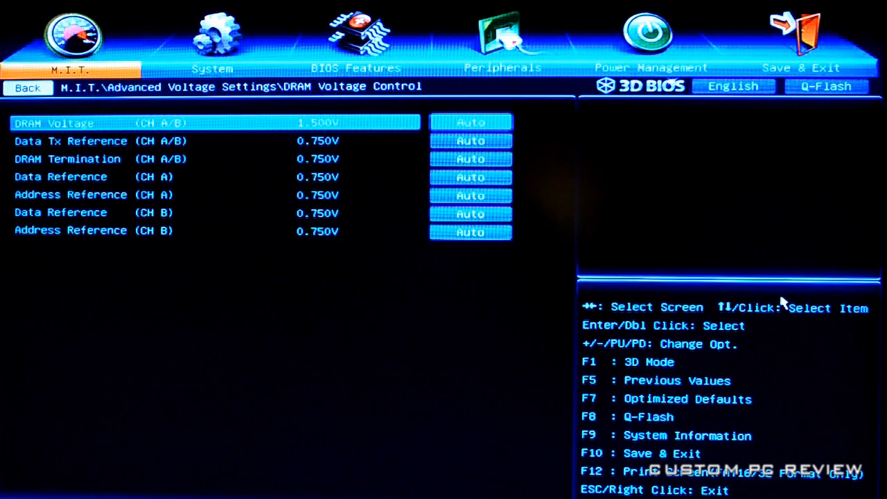
pyautogui.click(28, 87)
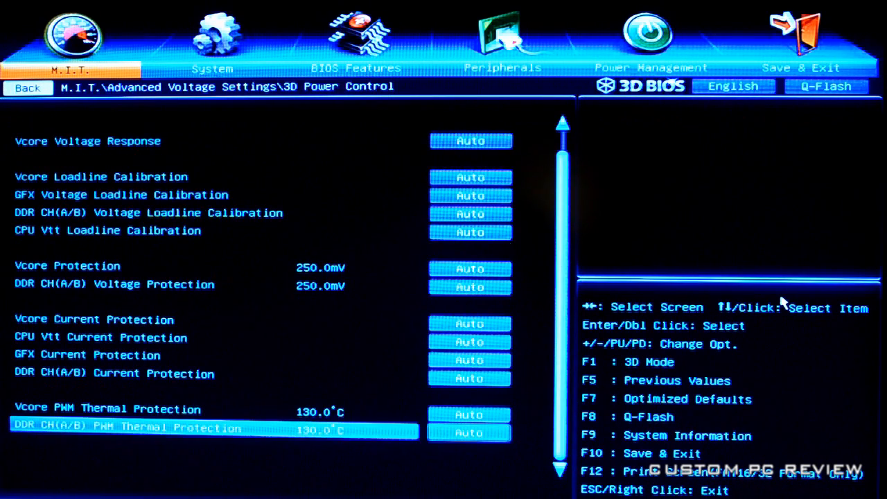
pyautogui.press('Up')
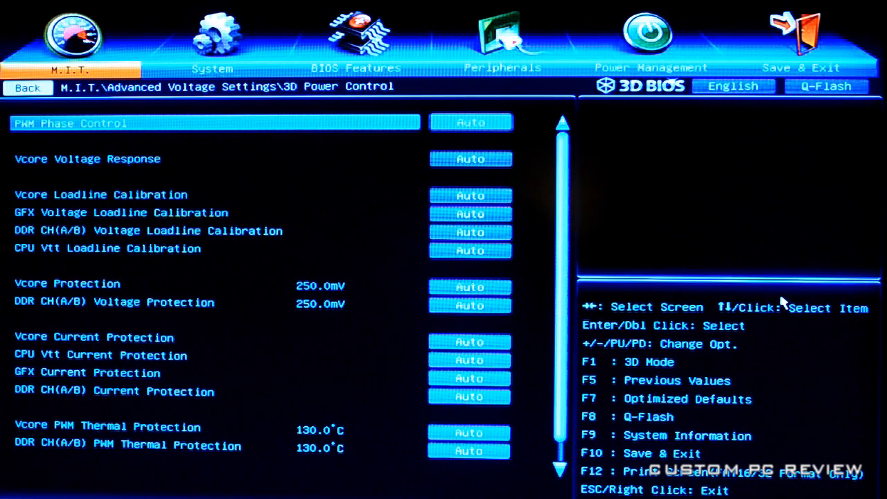
pyautogui.click(28, 87)
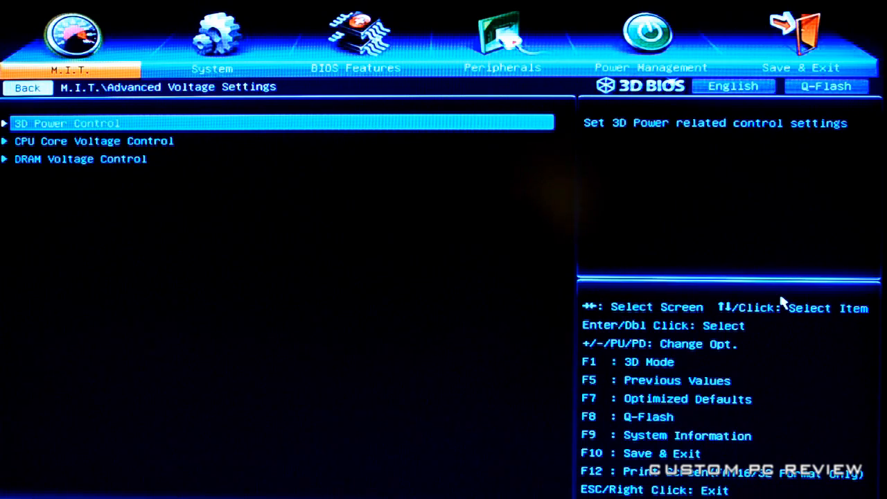
# Step: Launch Core Temp from the desktop to monitor per-core temperatures of the Core i5
pyautogui.click(28, 88)
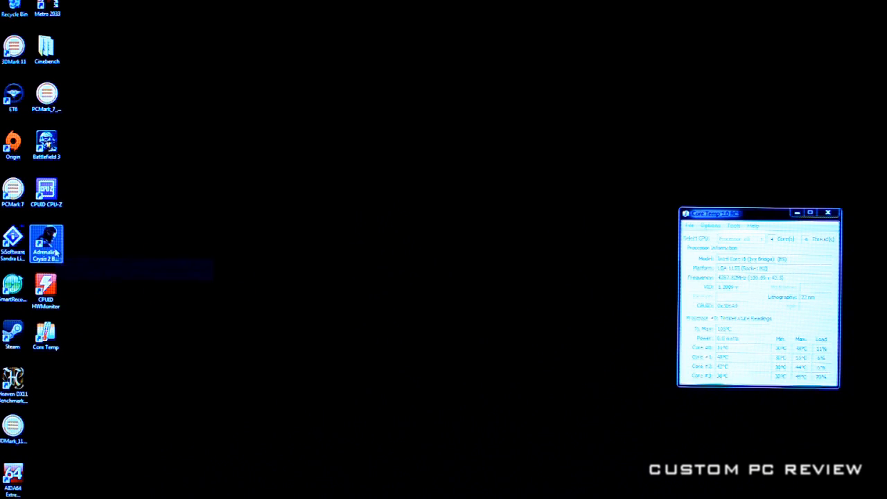
# Step: Launch AIDA64 and bring up its System Stability Test from the Tools menu
pyautogui.doubleClick(14, 474)
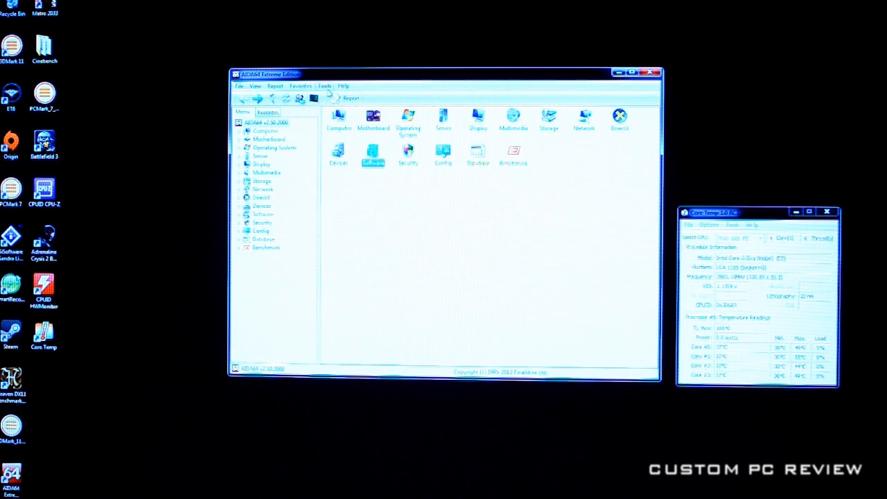
pyautogui.click(324, 86)
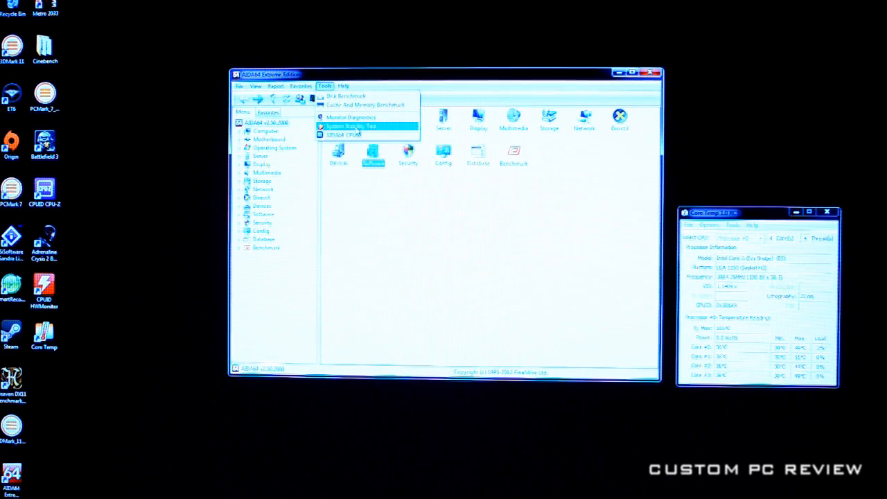
pyautogui.click(352, 127)
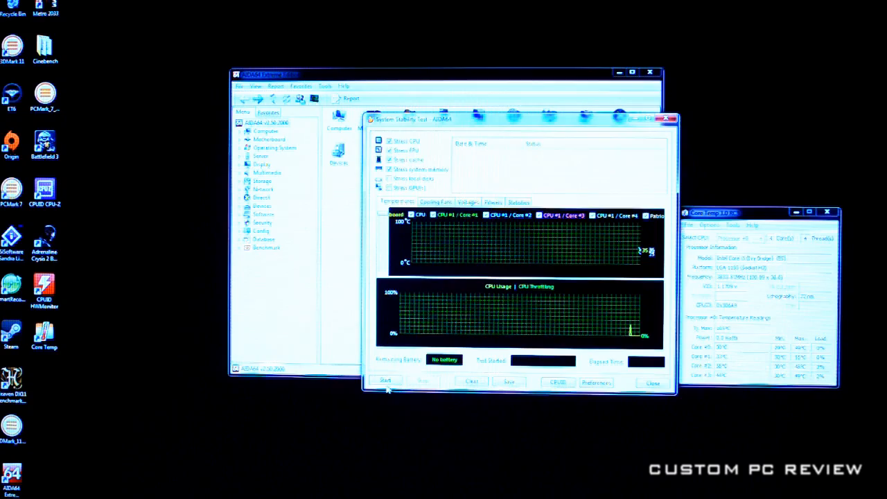
# Step: Start the AIDA64 stability test so CPU usage climbs to 100%
pyautogui.click(386, 380)
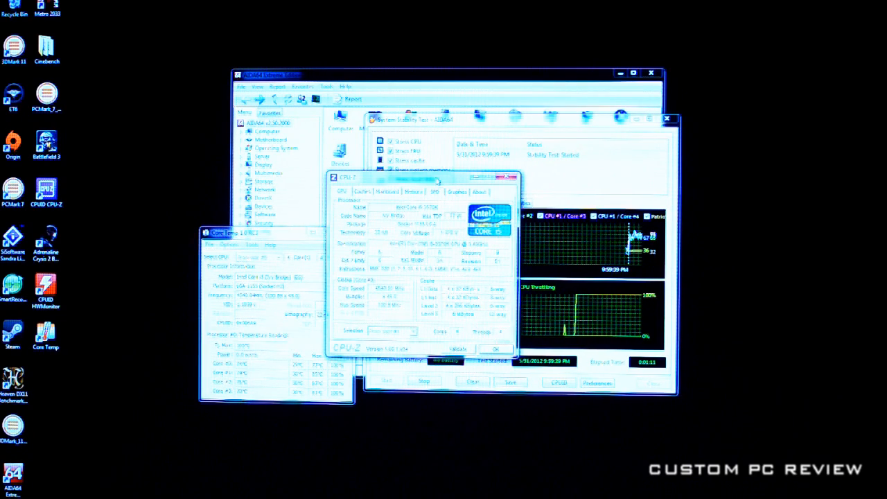
# Step: Move CPU-Z to the left of the stress test graphs beside Core Temp
pyautogui.moveTo(419, 177); pyautogui.dragTo(266, 108)
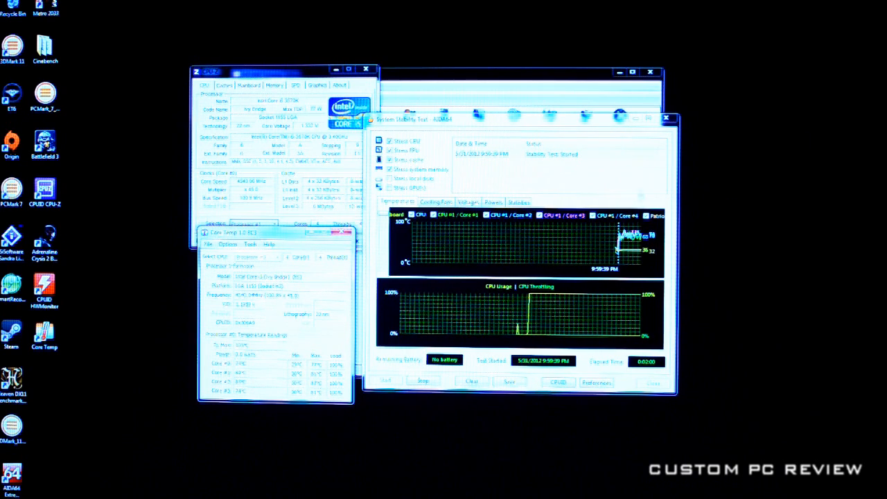
# Step: Launch EasyTune 6 and apply Quick Boost level 3 while the stress test runs
pyautogui.click(494, 202)
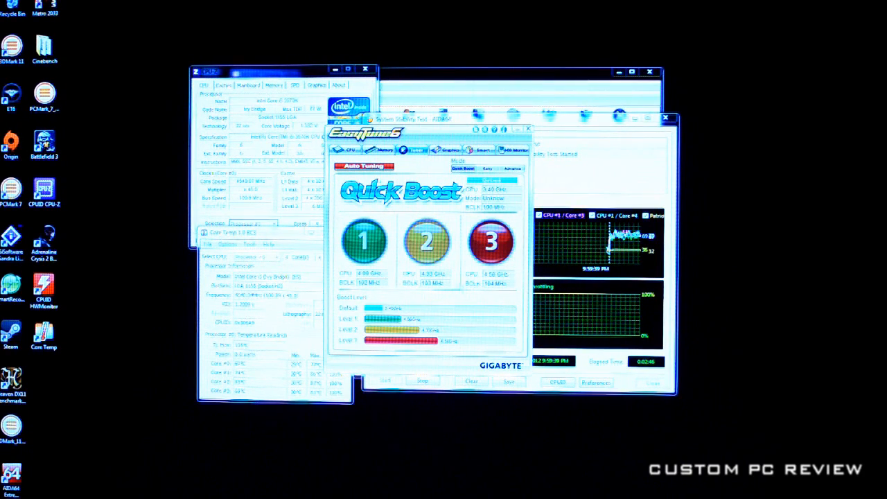
pyautogui.click(427, 241)
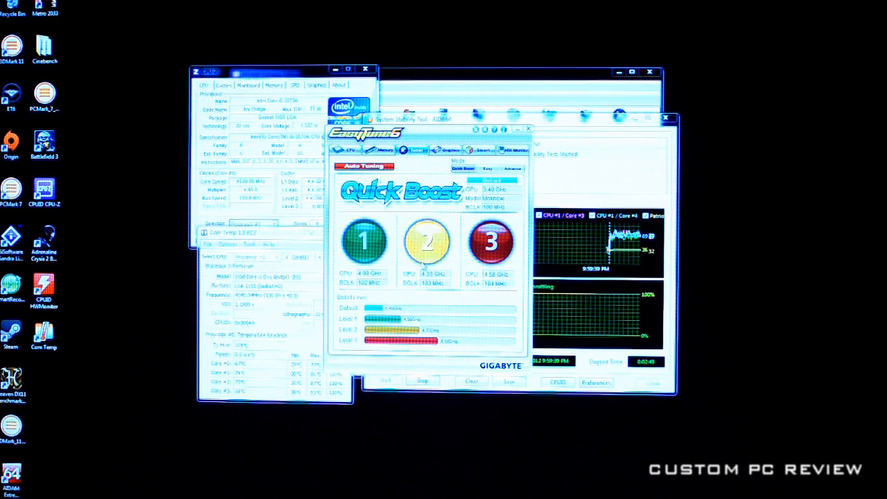
pyautogui.click(491, 241)
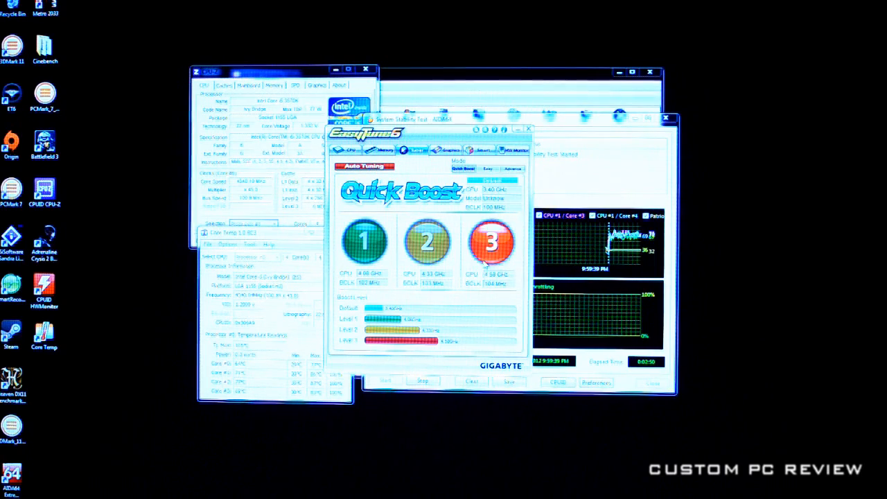